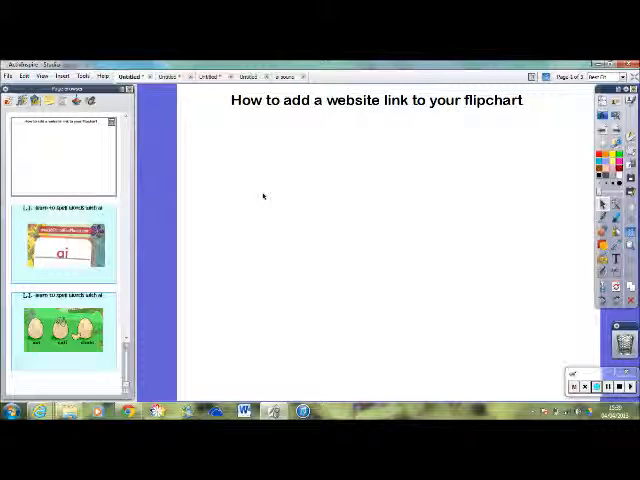
pyautogui.moveTo(474, 228)
pyautogui.write('click here to open the se')
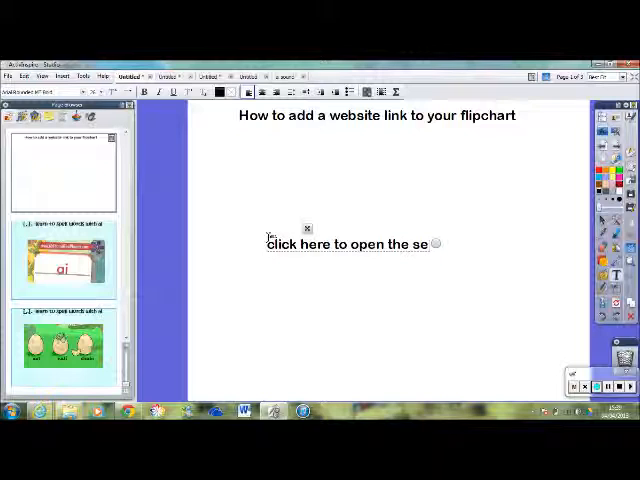
# Finish the 'click here to open the website' text and leave text editing.
pyautogui.write('websit')
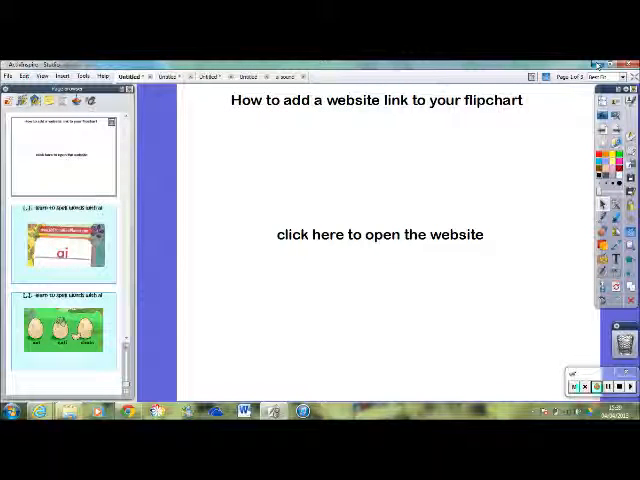
pyautogui.click(380, 234)
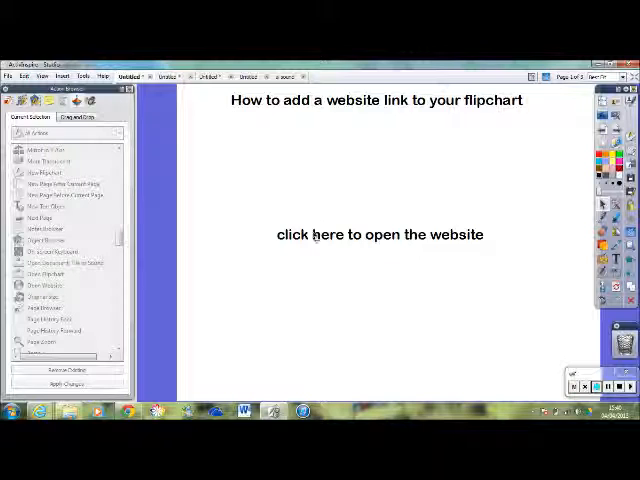
# Select the 'click here to open the website' text and reveal the action categories.
pyautogui.click(380, 234)
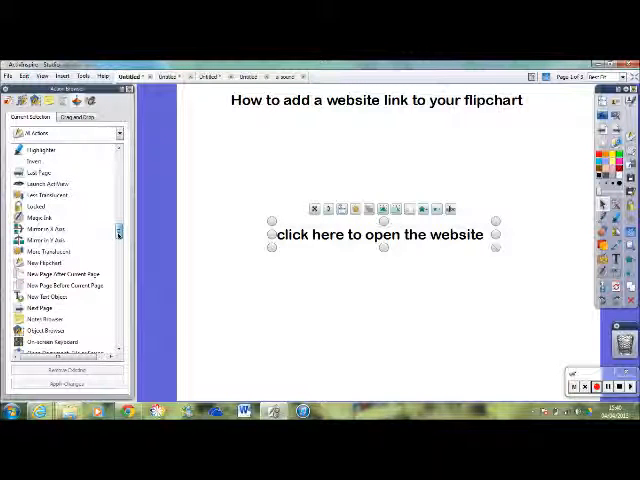
pyautogui.scroll(-3)
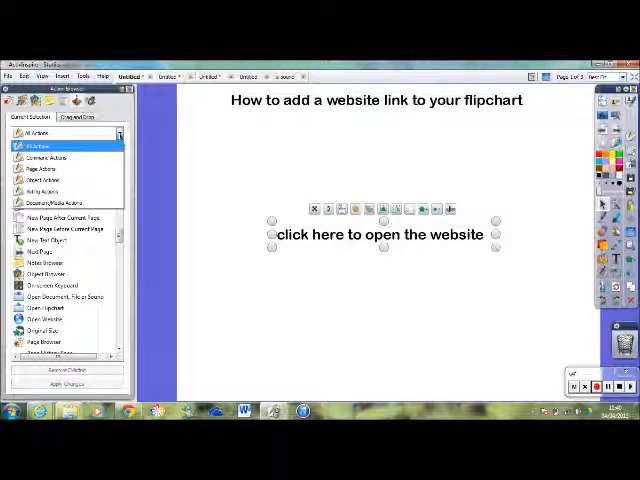
# Attach an Open Website action to the selected text from the web actions category.
pyautogui.click(64, 132)
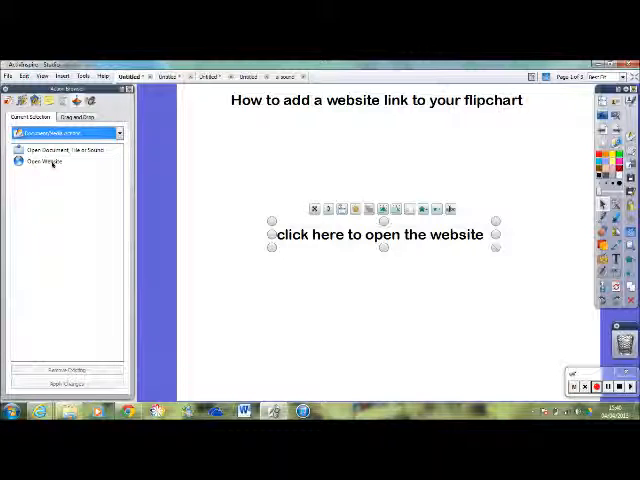
pyautogui.click(44, 160)
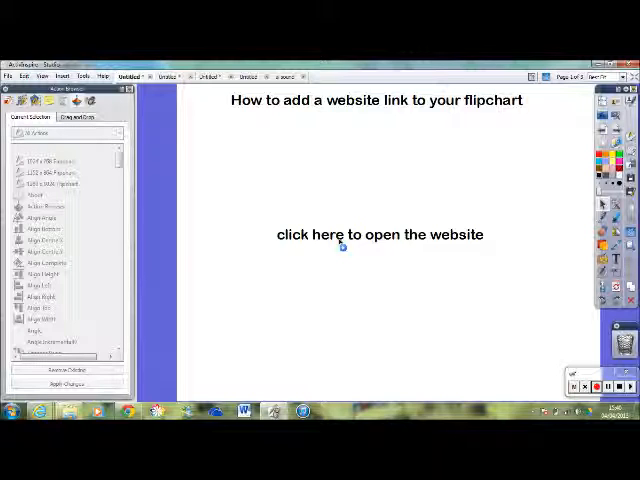
pyautogui.click(336, 234)
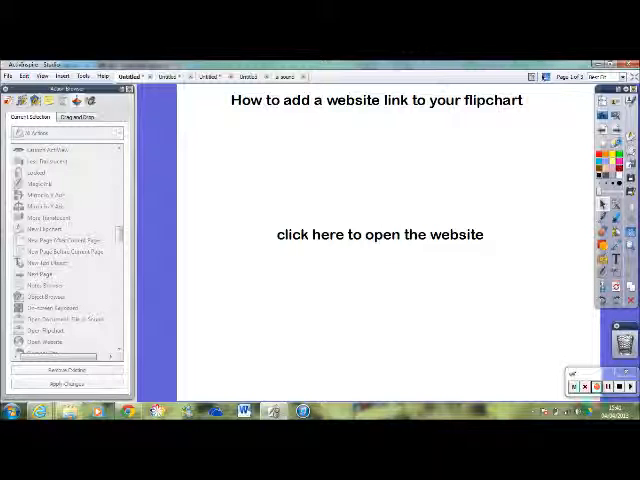
pyautogui.click(380, 234)
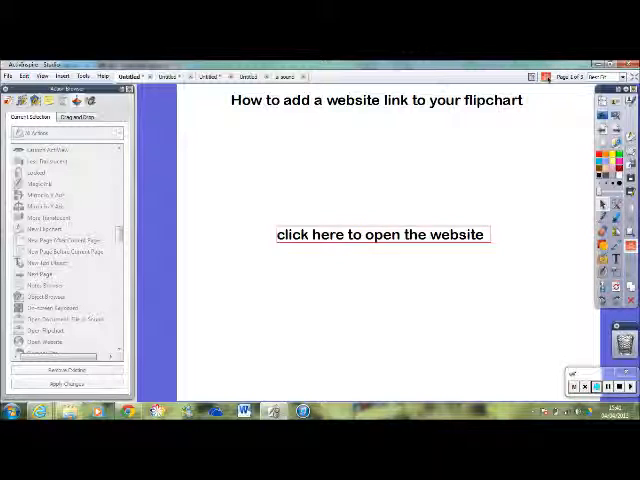